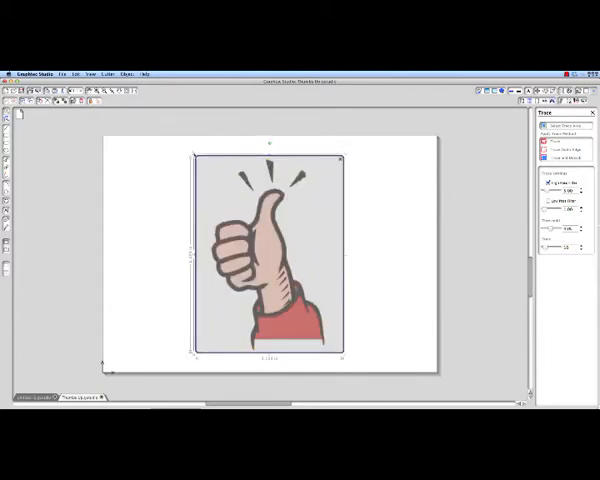
Mark the thumbs-up image as the trace area to show its yellow preview.
left_click(551, 141)
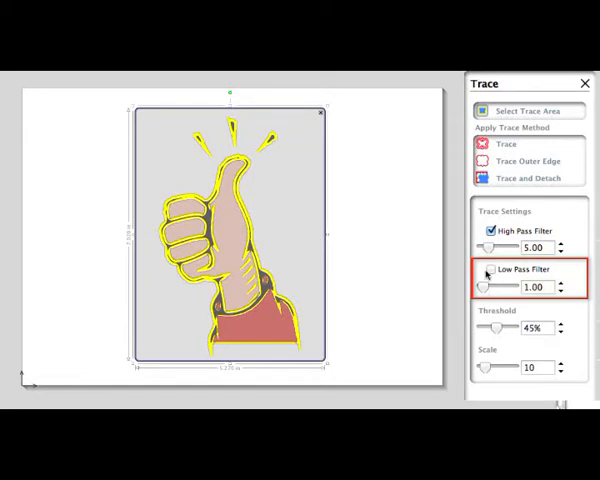
Toggle the low pass filter on and back off, leaving trace scale at 5.
left_click(487, 272)
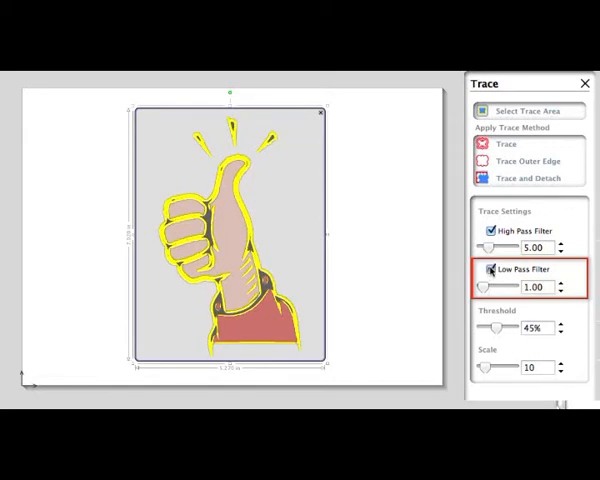
left_click(490, 272)
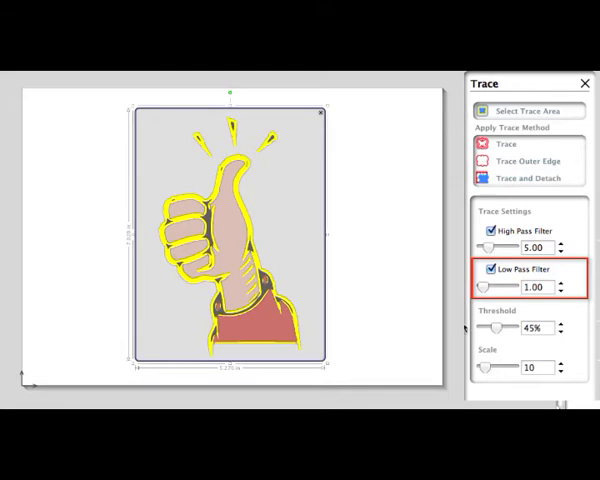
left_click(490, 272)
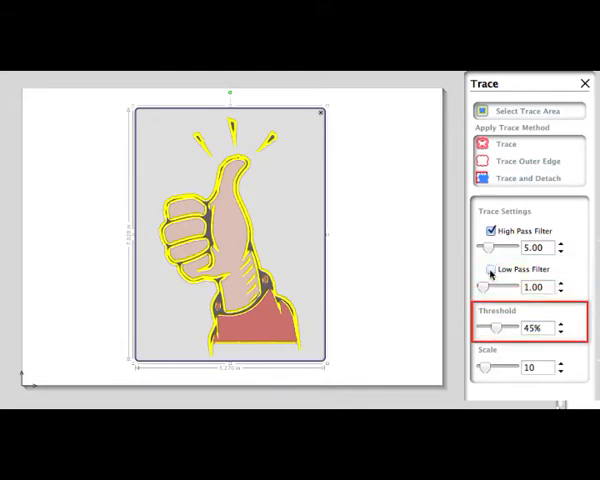
left_click(490, 270)
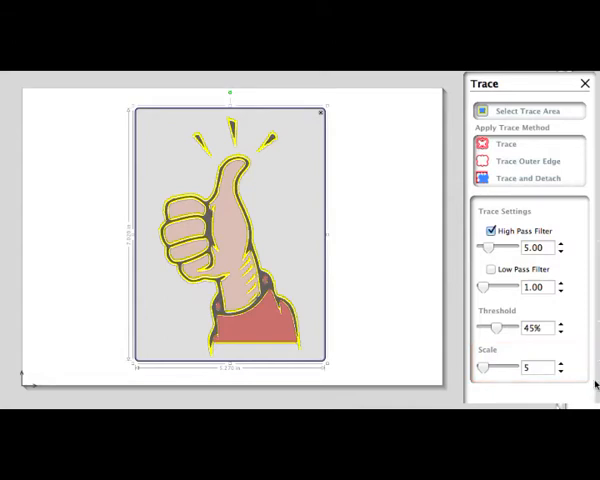
Enable the low pass filter at 1.25 and set trace scale to 16.
left_click(491, 271)
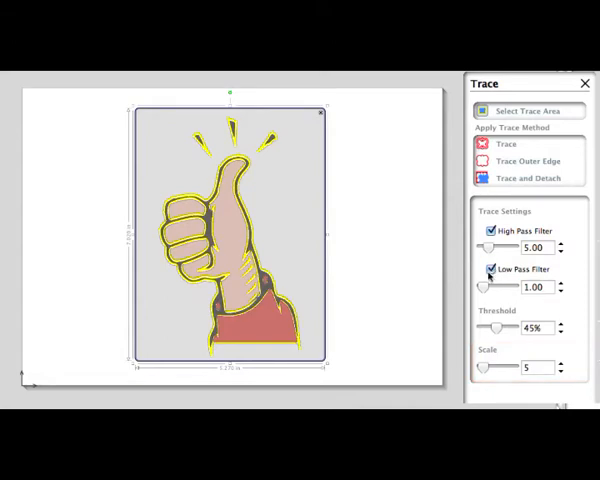
left_click(561, 283)
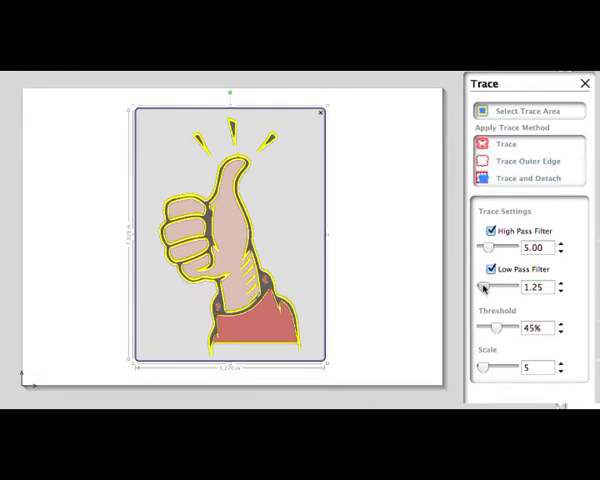
left_click_drag(483, 368, 493, 368)
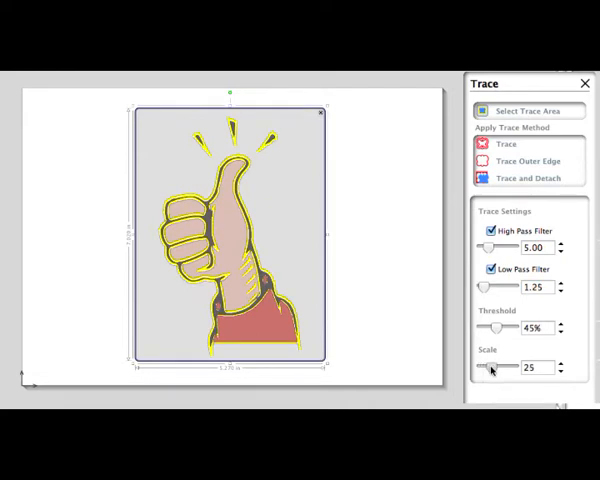
left_click_drag(488, 367, 497, 367)
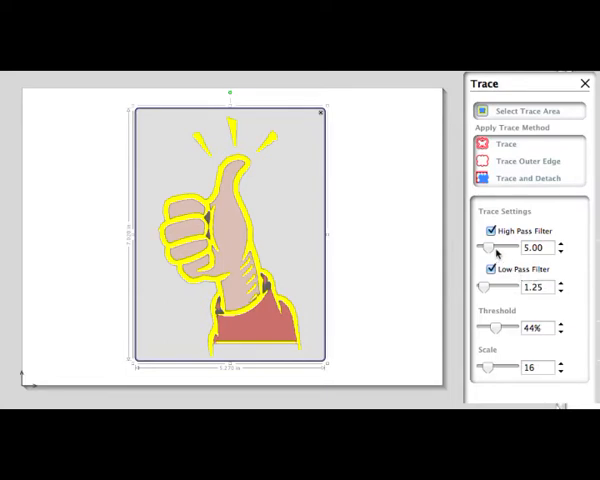
Raise the high pass filter to 9 and trace the thumbs-up image.
left_click(561, 243)
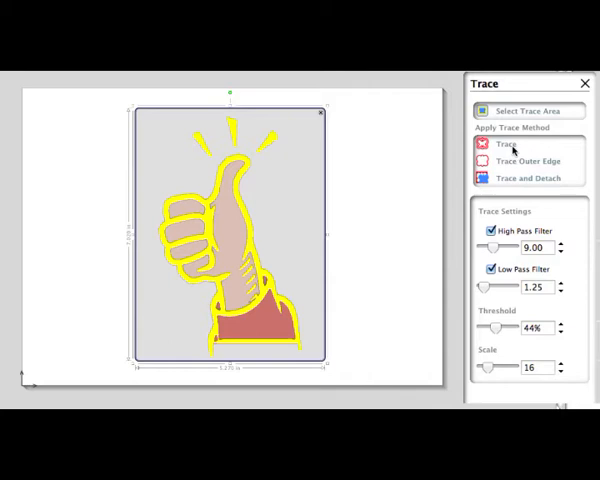
left_click(506, 144)
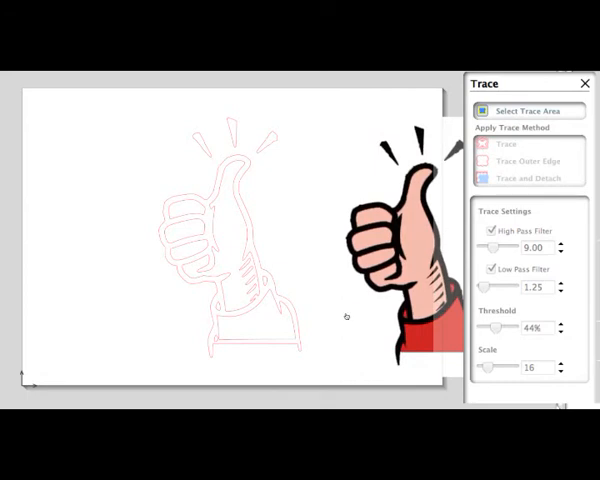
mouse_move(332, 318)
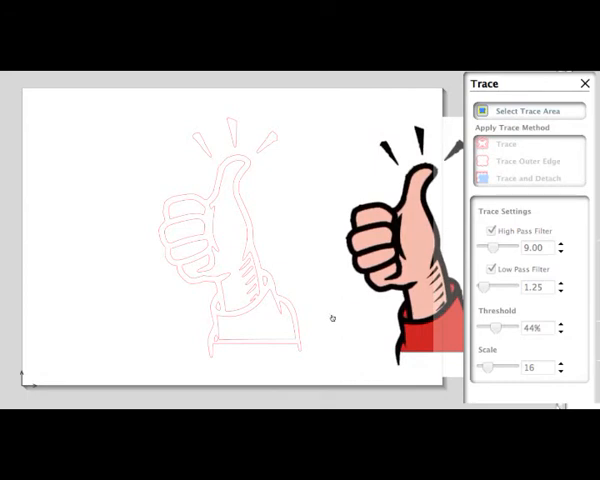
mouse_move(254, 250)
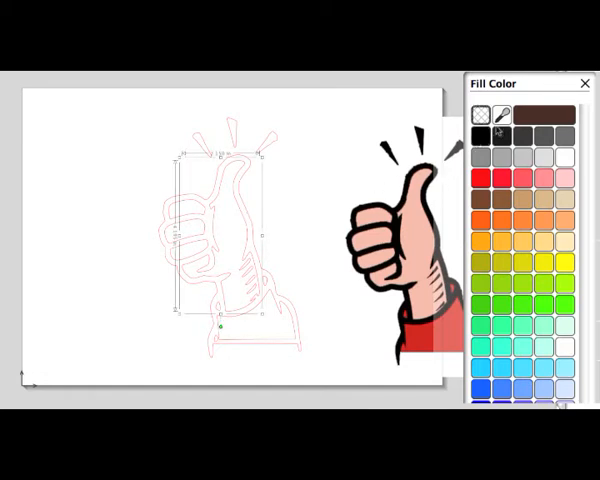
Choose a fill colour for the selected traced thumbs-up piece.
left_click(560, 115)
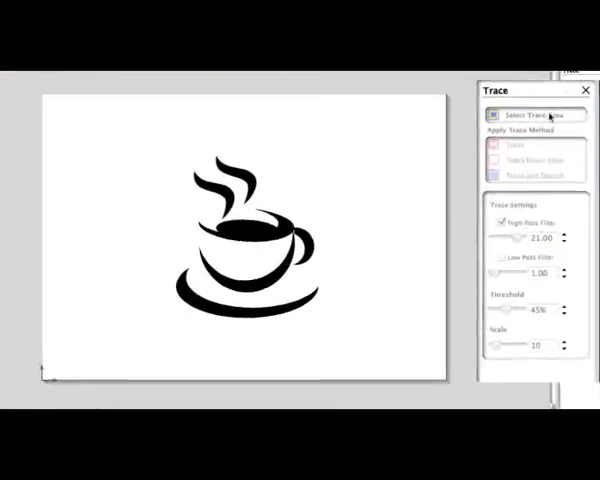
Trace the coffee cup's outer edge with the high pass filter at 21.
left_click(530, 113)
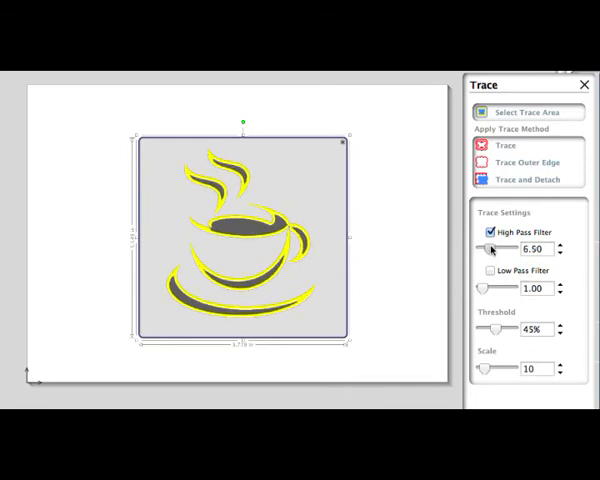
left_click_drag(490, 249, 515, 249)
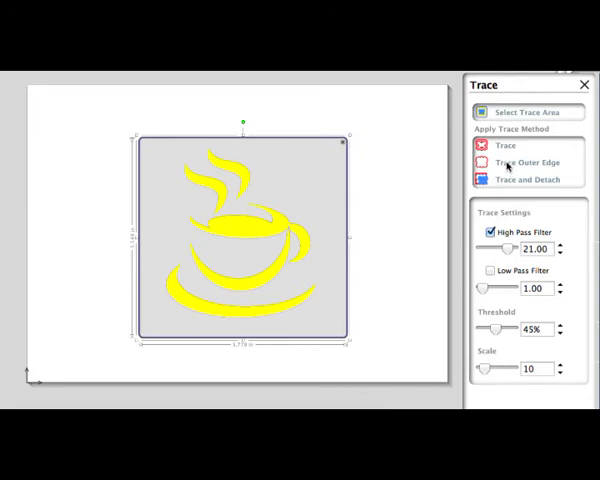
left_click(497, 147)
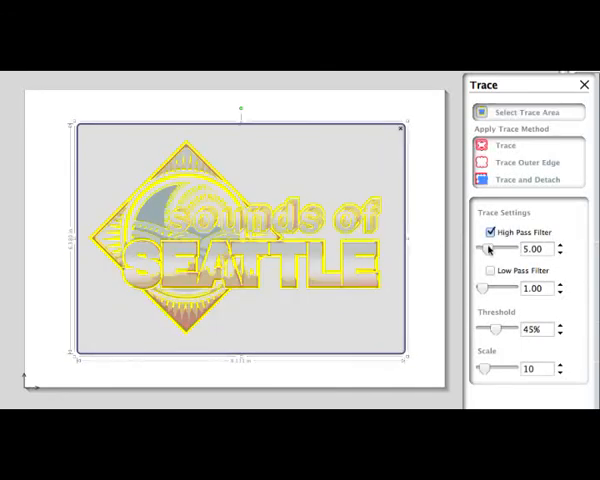
Set high pass to 7 and trace the Seattle logo's outer edge.
left_click(561, 244)
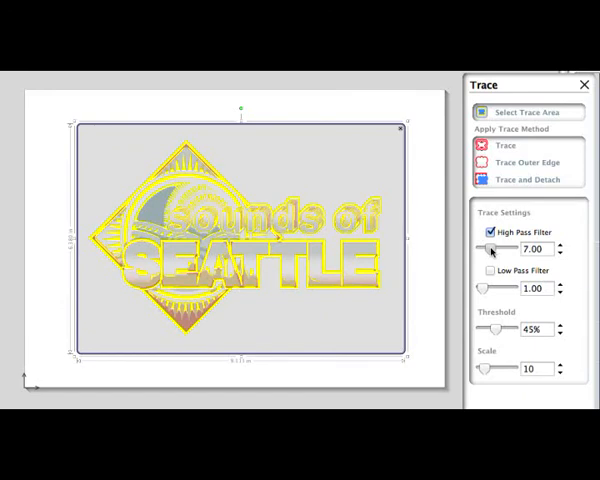
left_click(561, 244)
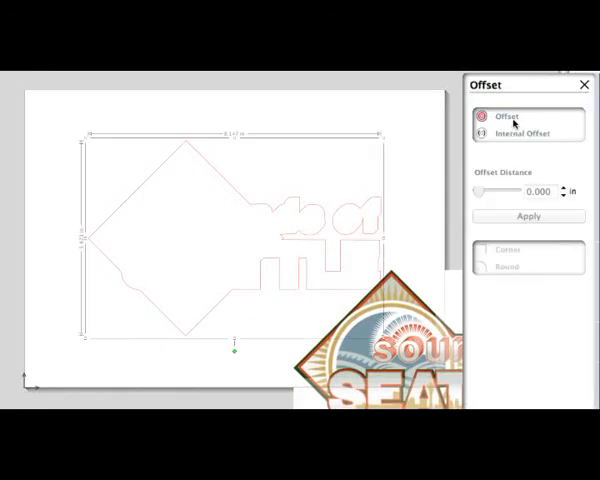
Apply a 0.125 in outward offset contour around the traced Seattle outline.
left_click(527, 216)
type("0.1250")
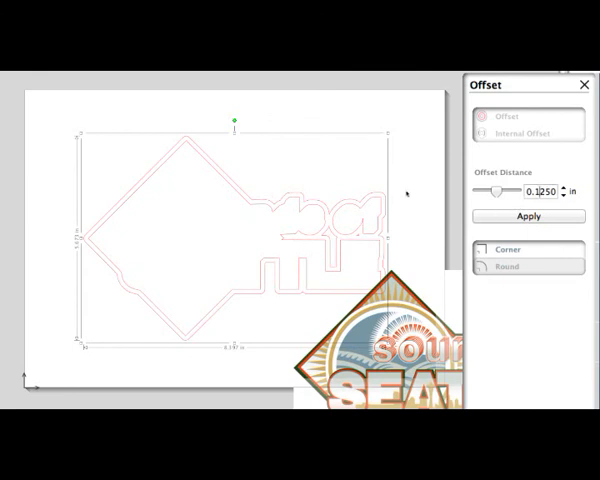
left_click(487, 116)
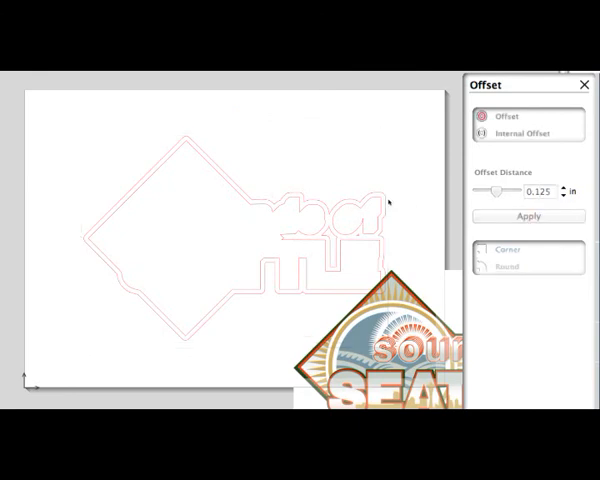